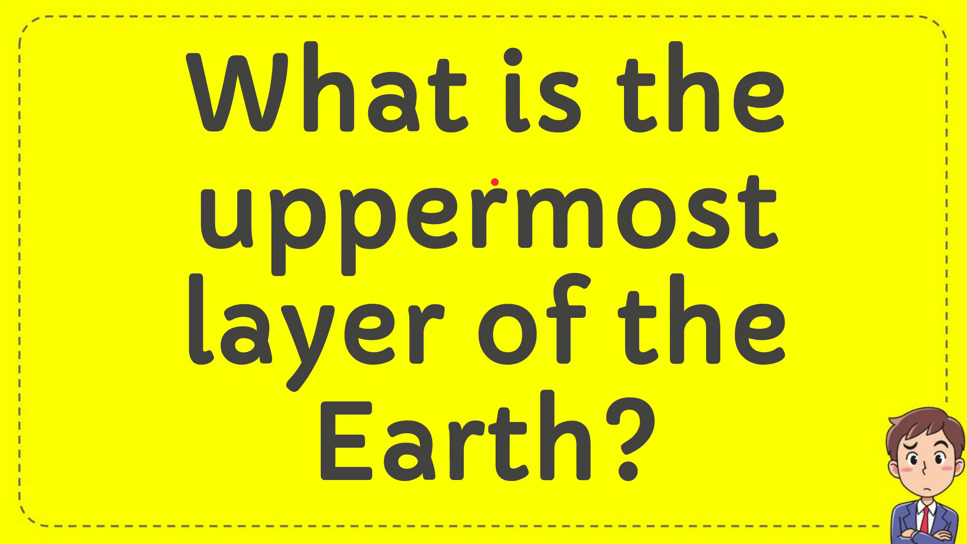
mouse_move(437, 271)
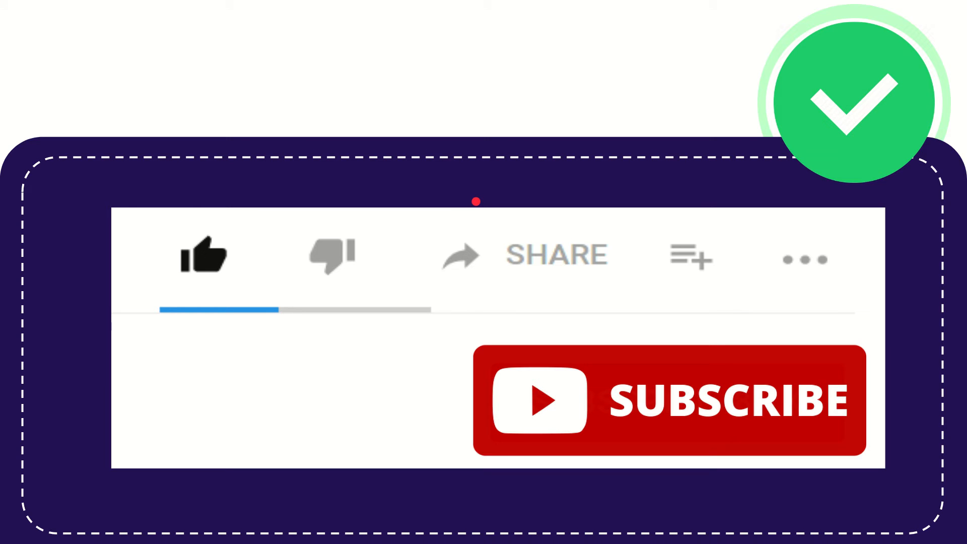
mouse_move(461, 303)
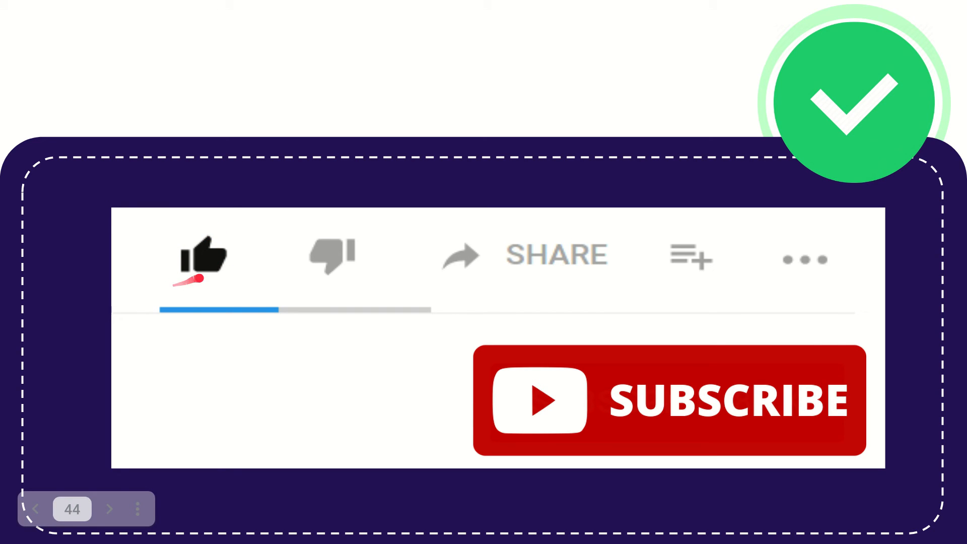
mouse_move(197, 291)
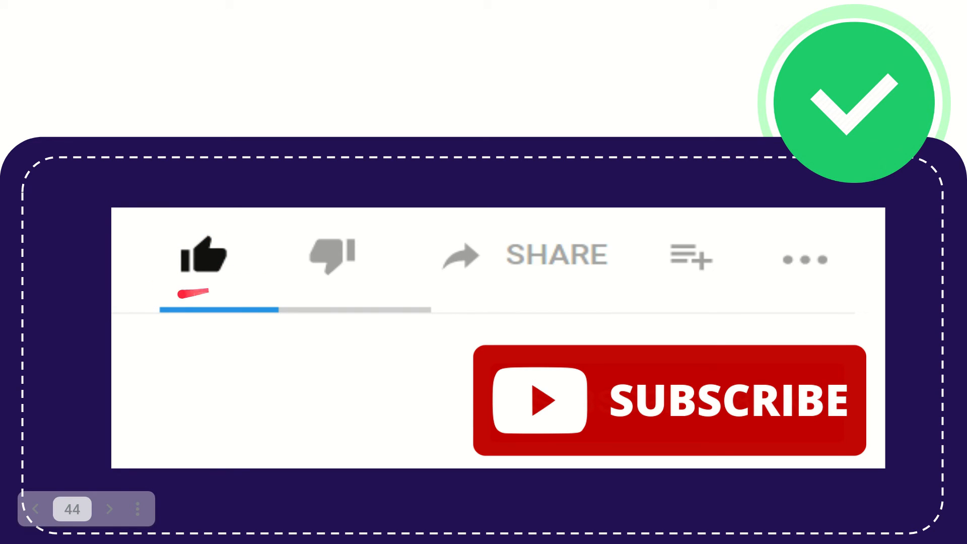
mouse_move(336, 293)
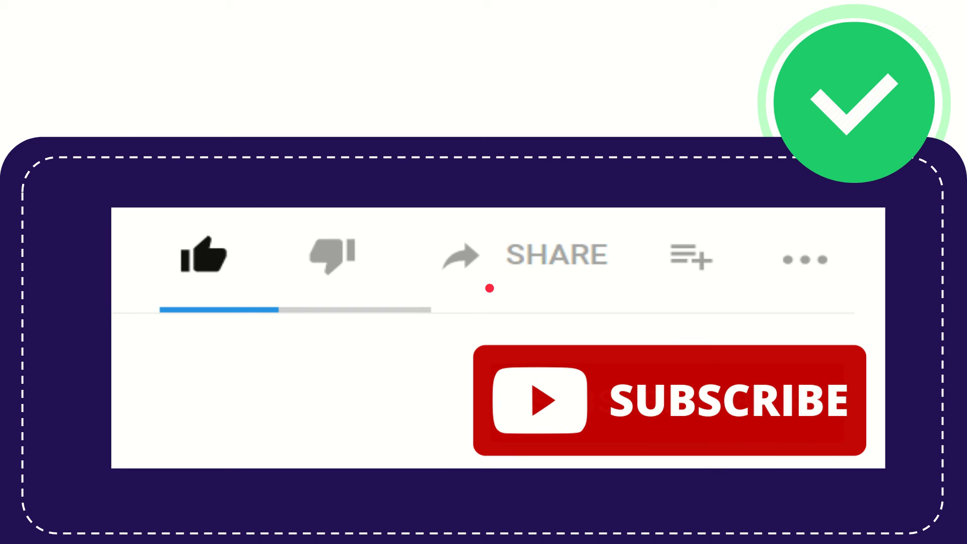
mouse_move(520, 290)
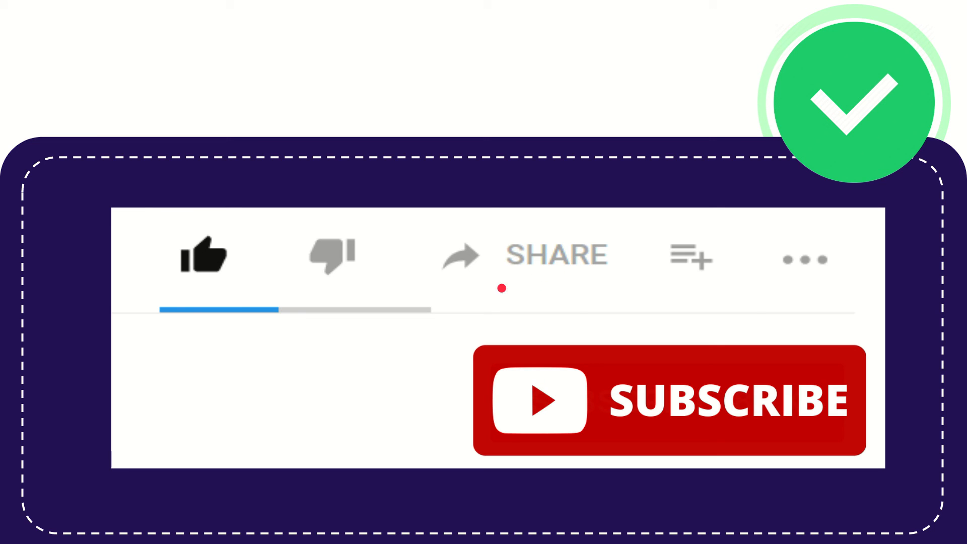
mouse_move(554, 285)
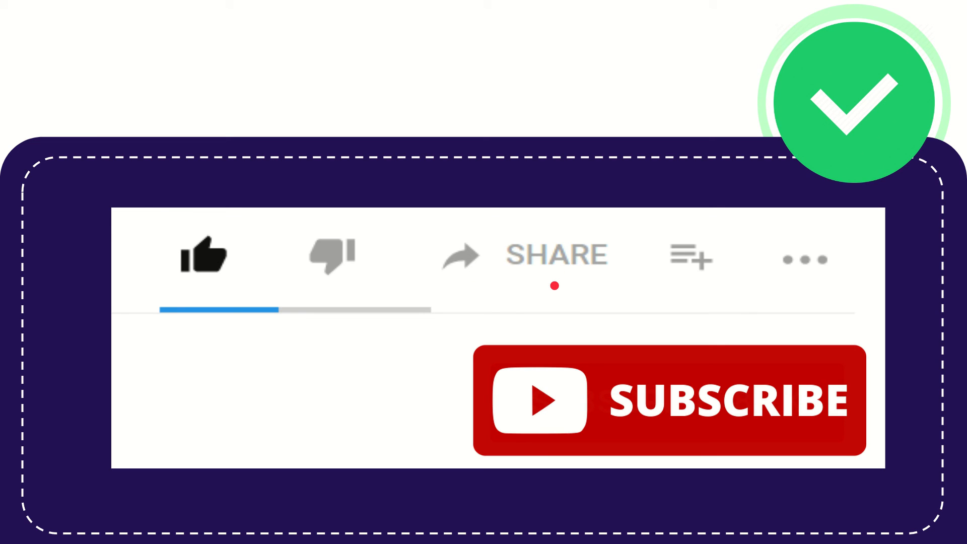